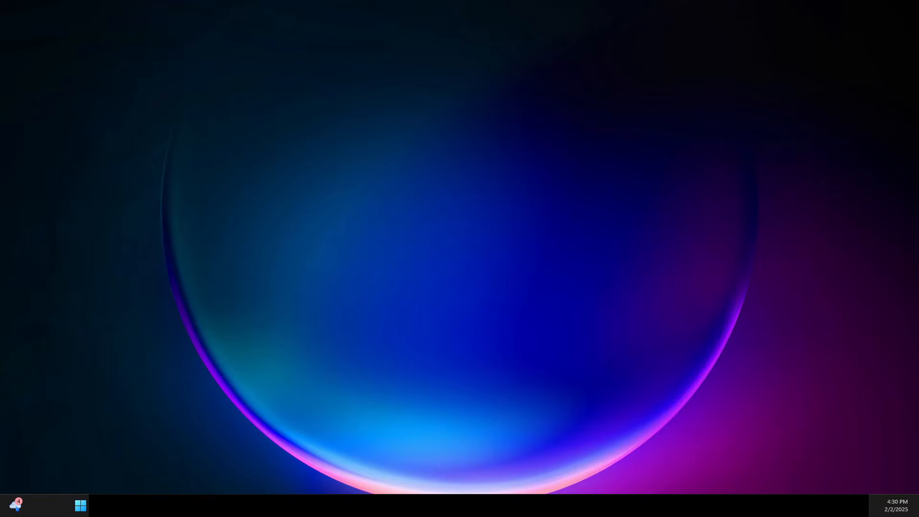
mouse_move(210, 238)
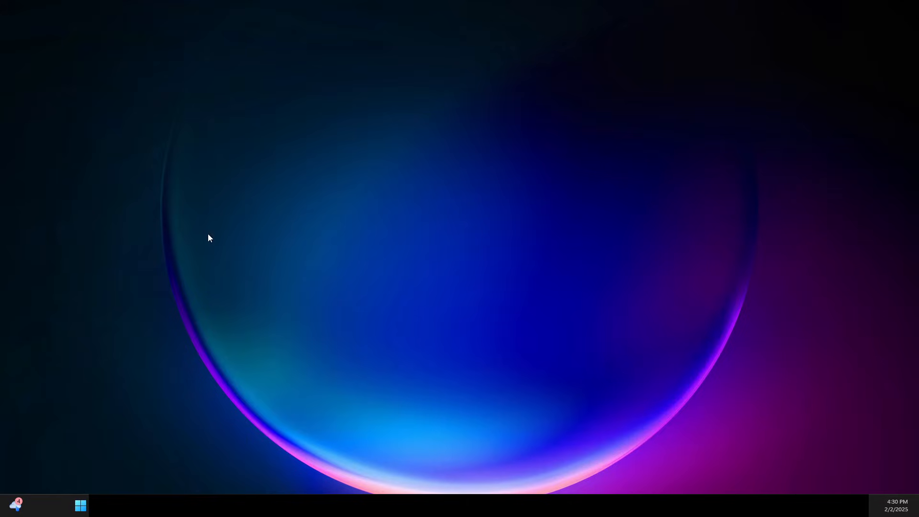
mouse_move(43, 467)
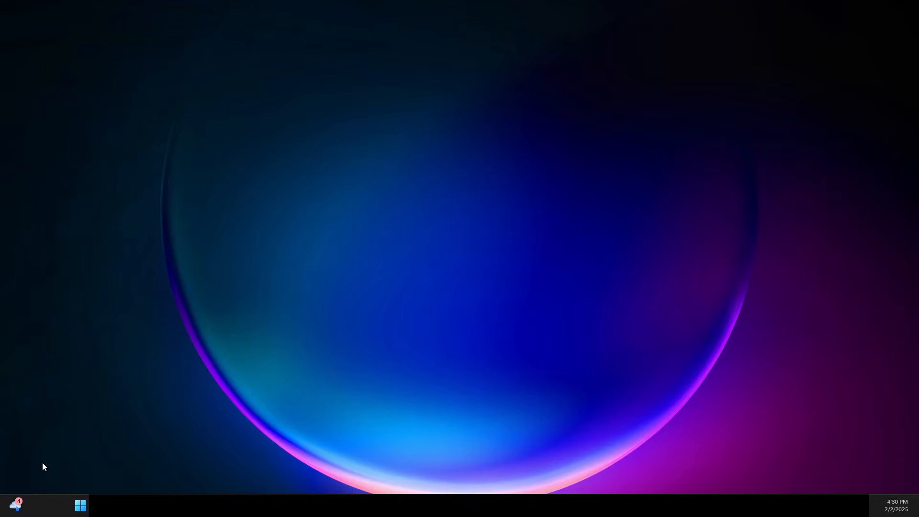
mouse_move(46, 506)
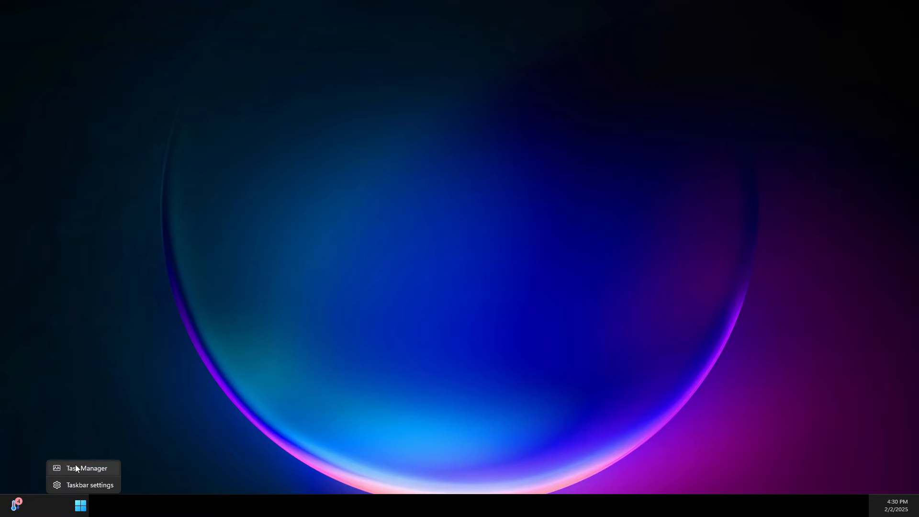
Step: Open Task Manager and view the GPU 0 page showing the NVIDIA GeForce RTX 4070 Ti SUPER
left_click(87, 468)
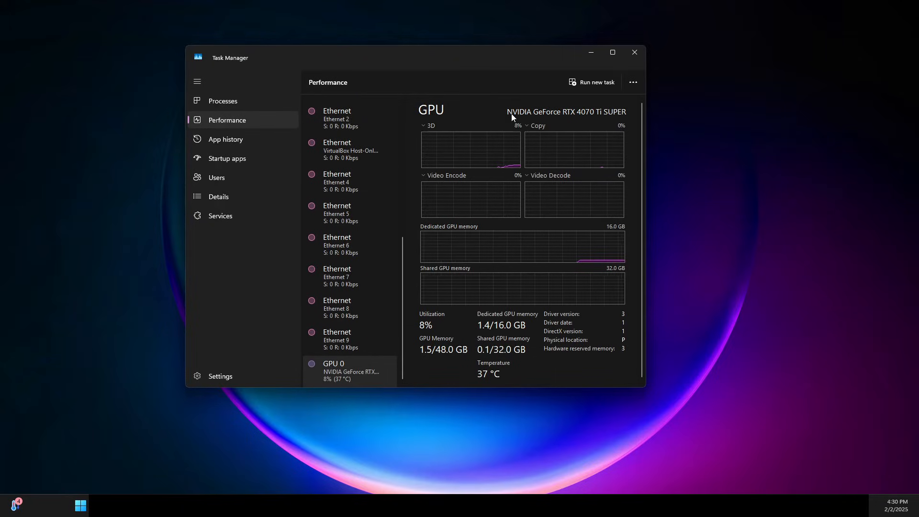
mouse_move(580, 116)
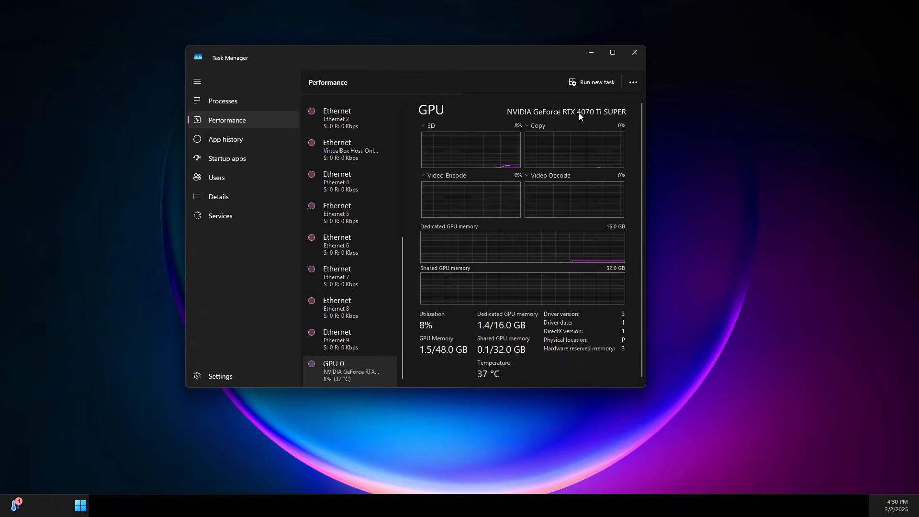
scroll("up", 3)
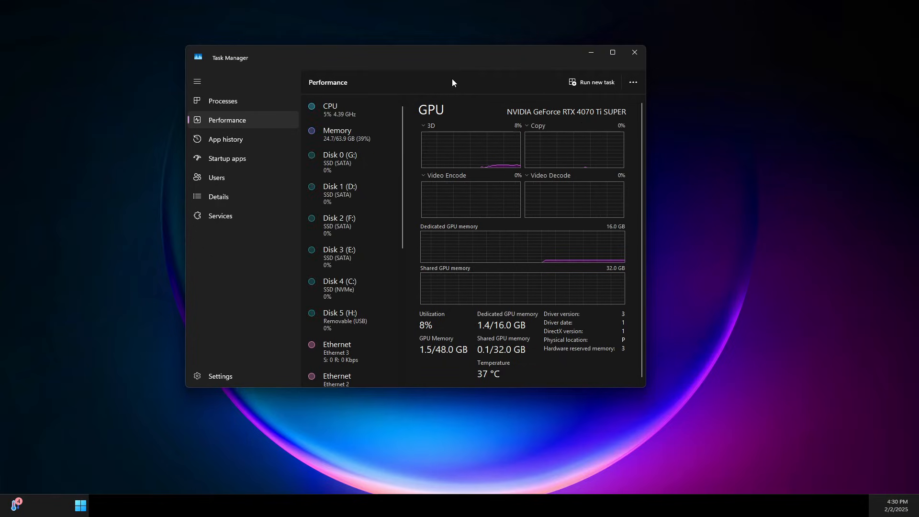
mouse_move(343, 134)
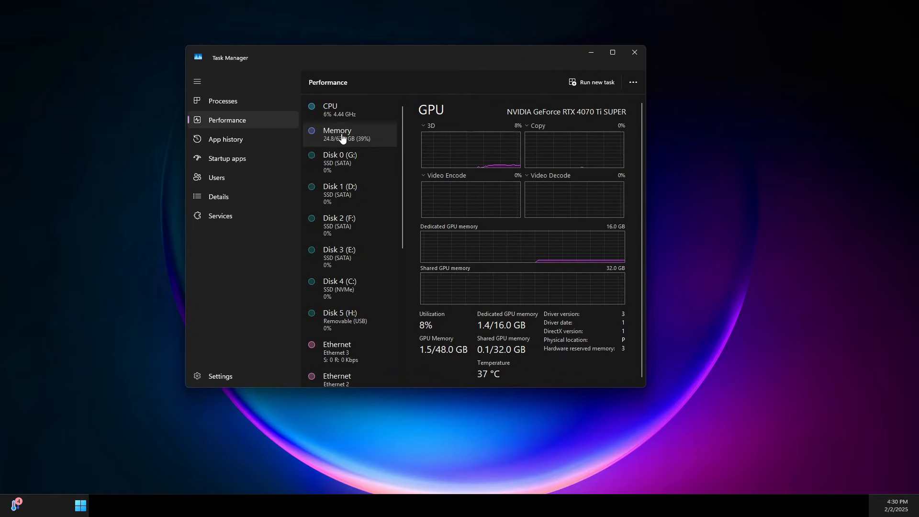
mouse_move(346, 110)
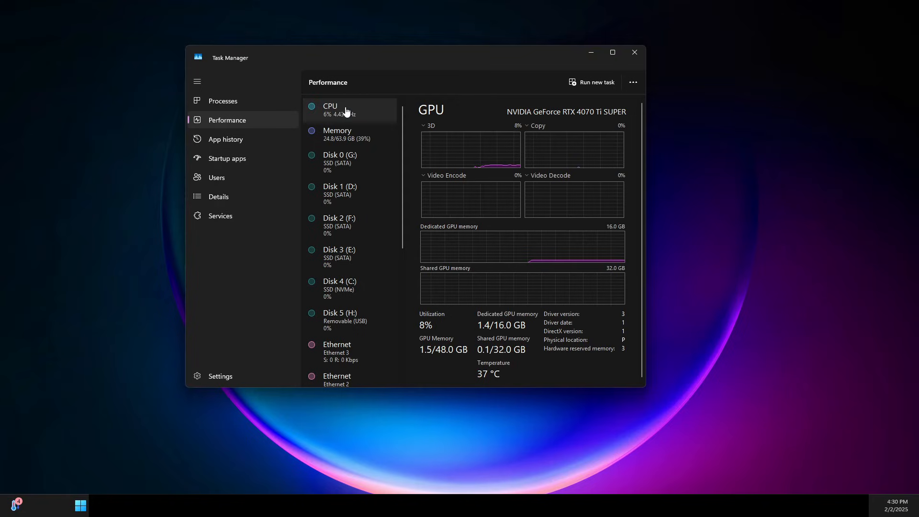
mouse_move(218, 196)
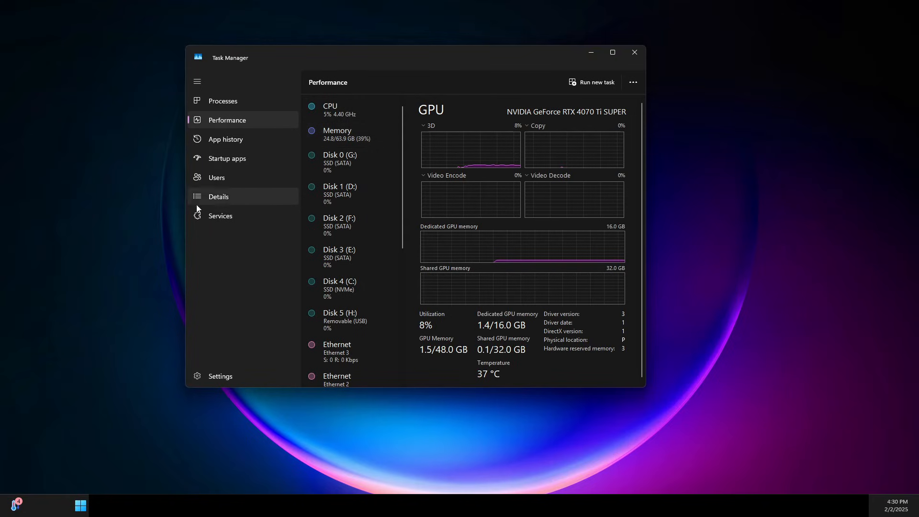
Step: Open Device Manager from the Start context menu and expand Display adapters to show the RTX 4070 Ti SUPER
right_click(80, 504)
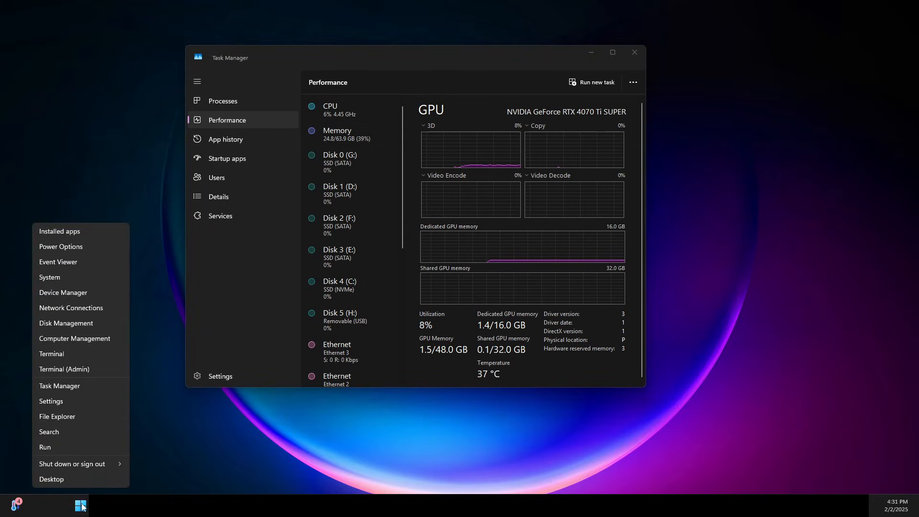
mouse_move(66, 293)
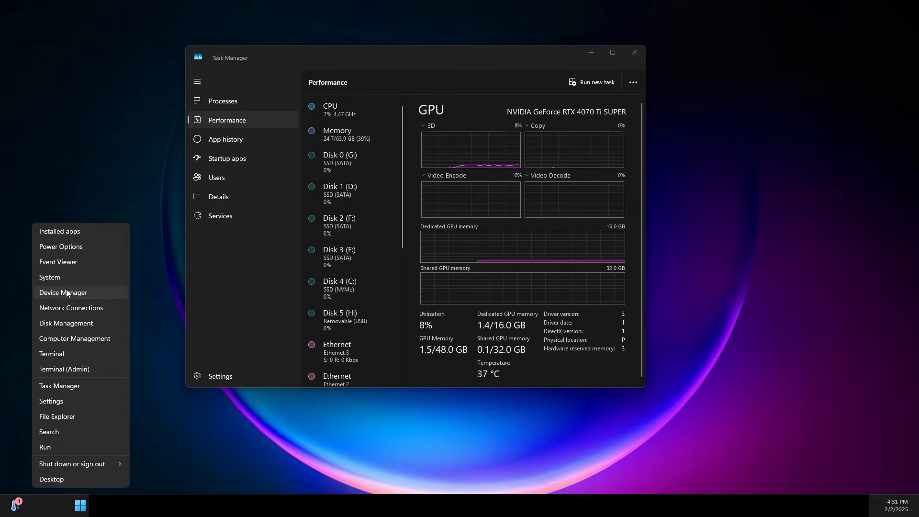
left_click(63, 293)
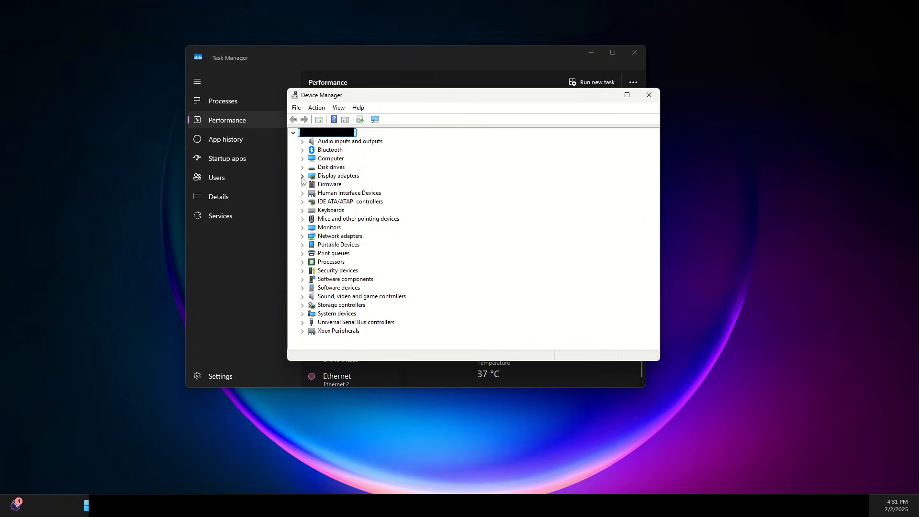
left_click(302, 175)
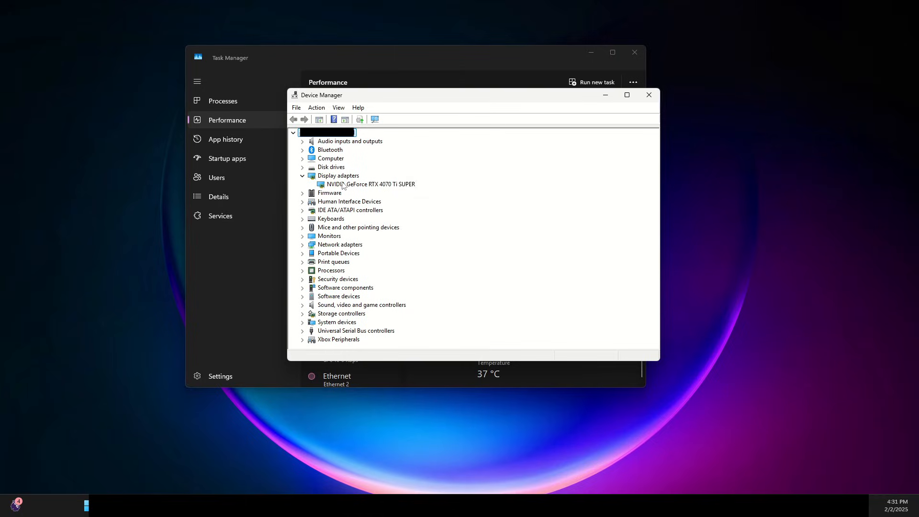
mouse_move(318, 292)
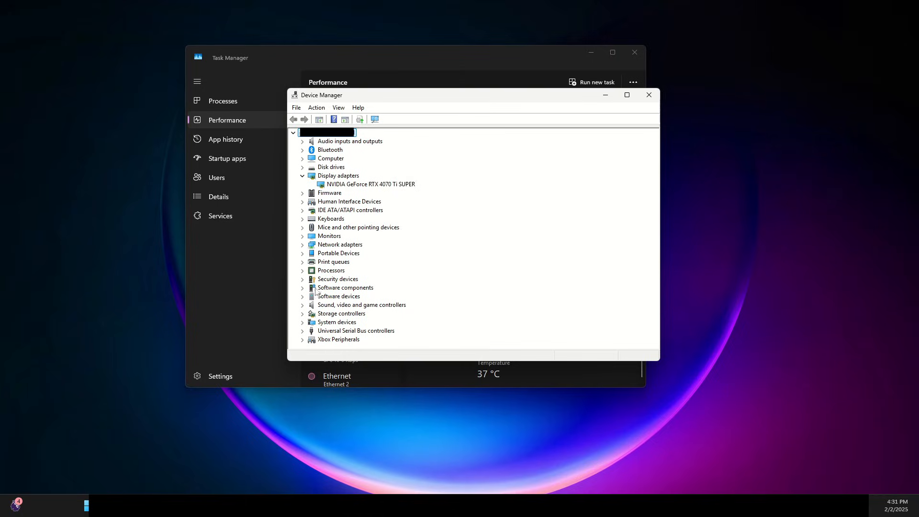